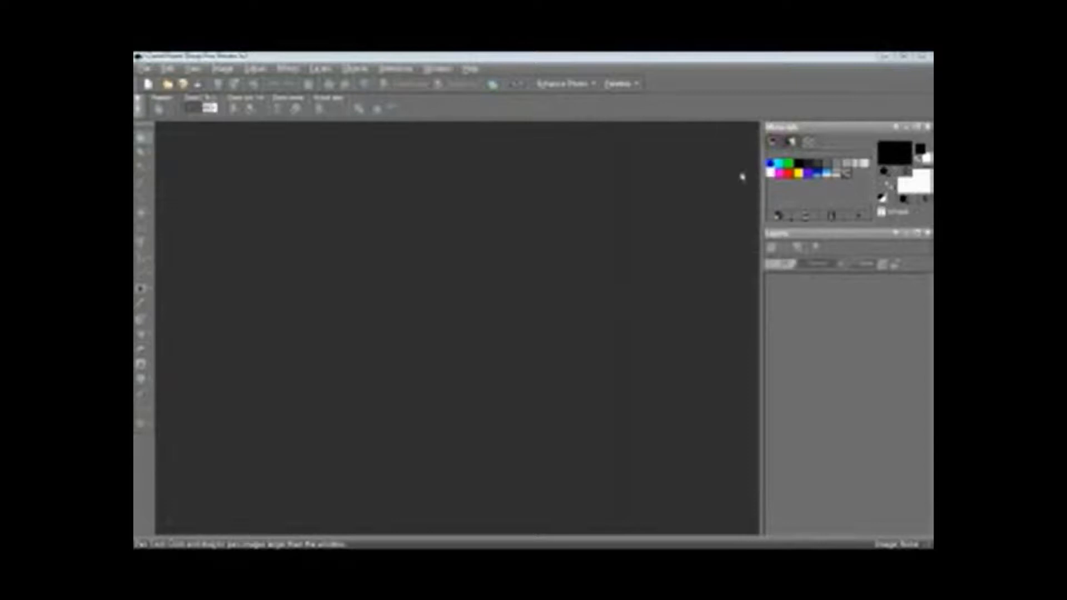
pyautogui.moveTo(738, 192)
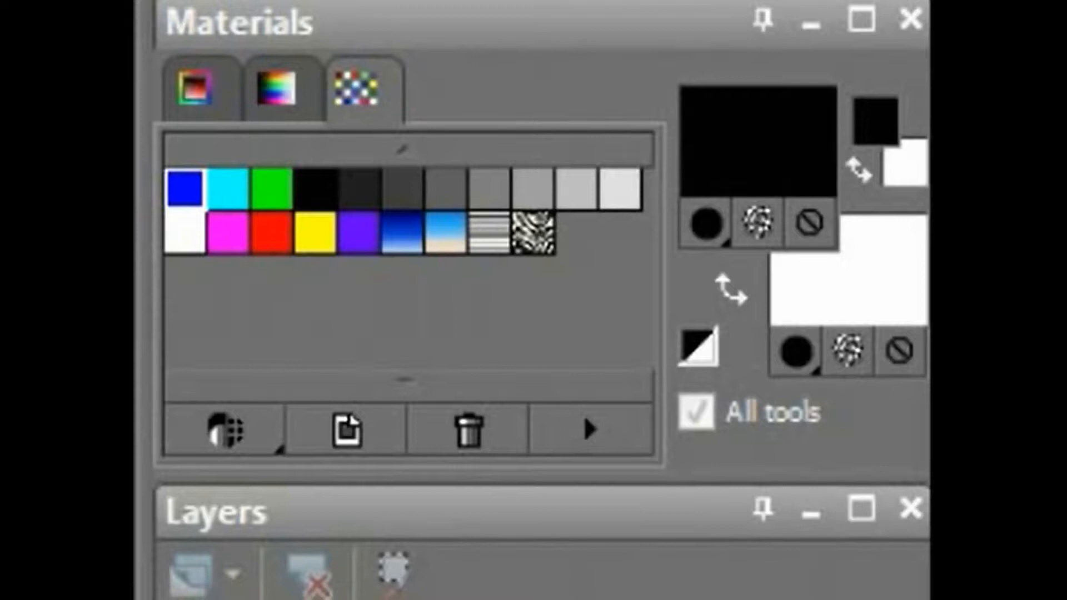
pyautogui.moveTo(169, 450)
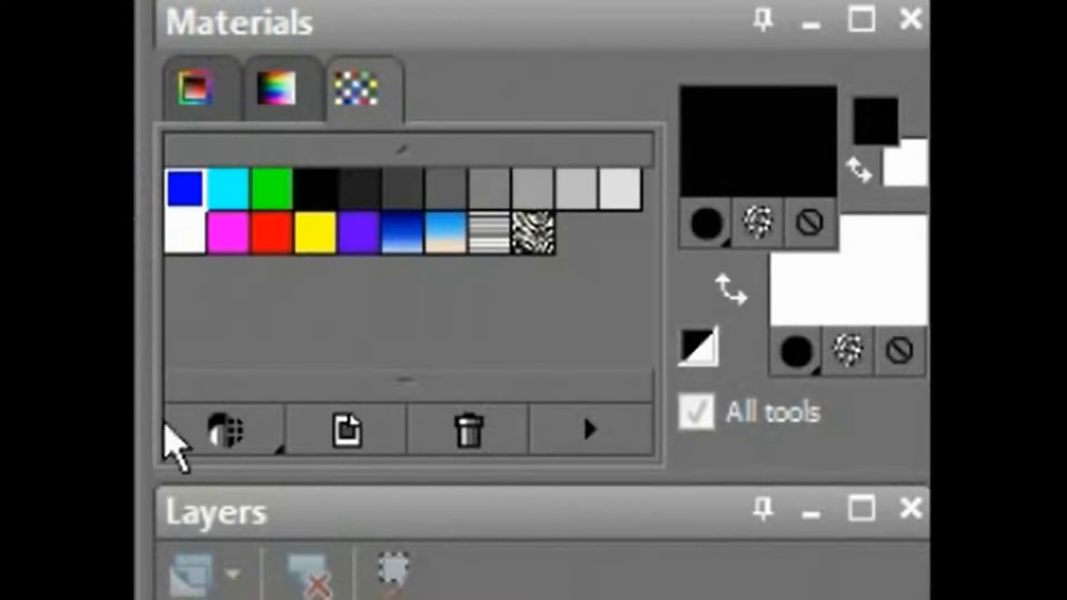
pyautogui.moveTo(520, 153)
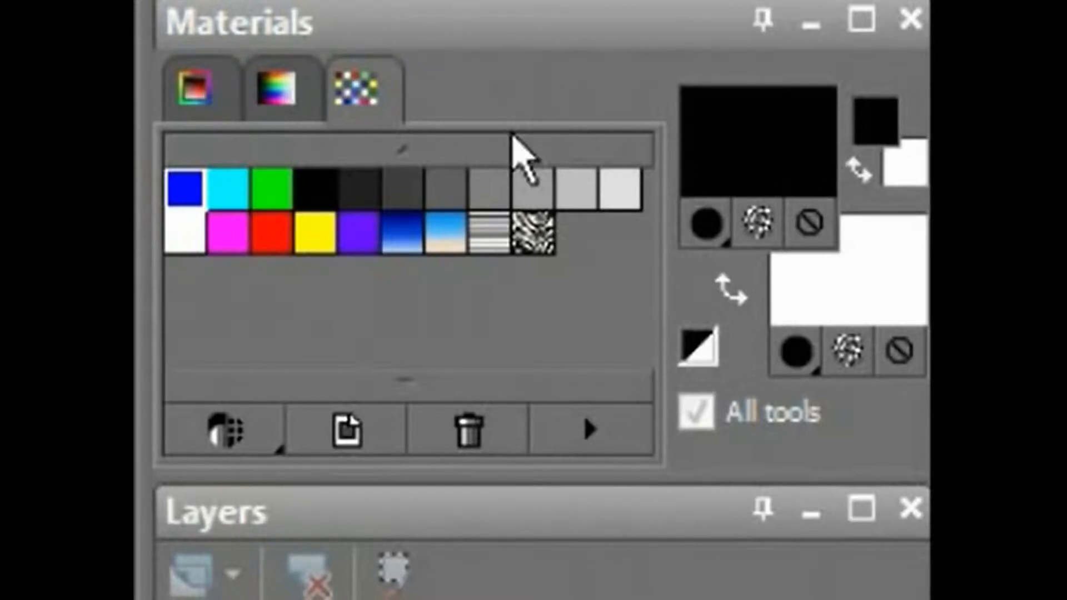
pyautogui.moveTo(354, 128)
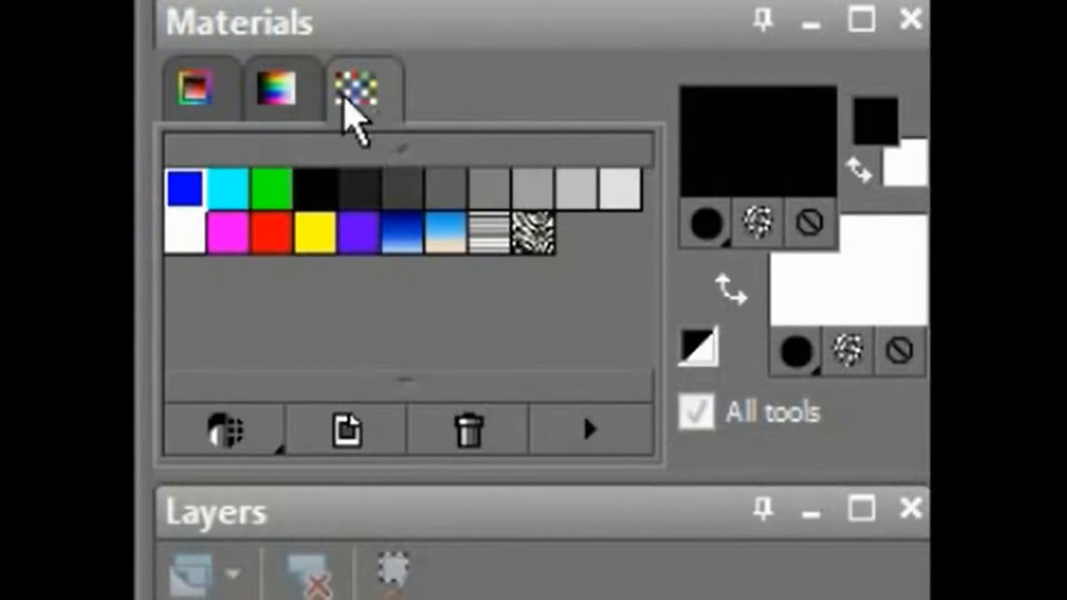
pyautogui.click(193, 89)
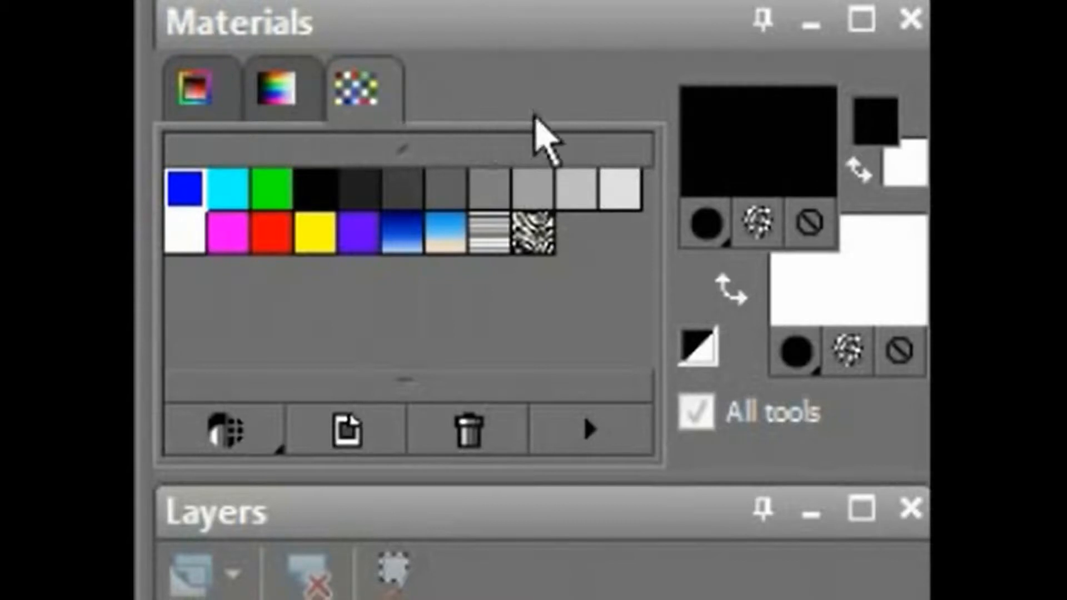
pyautogui.moveTo(610, 150)
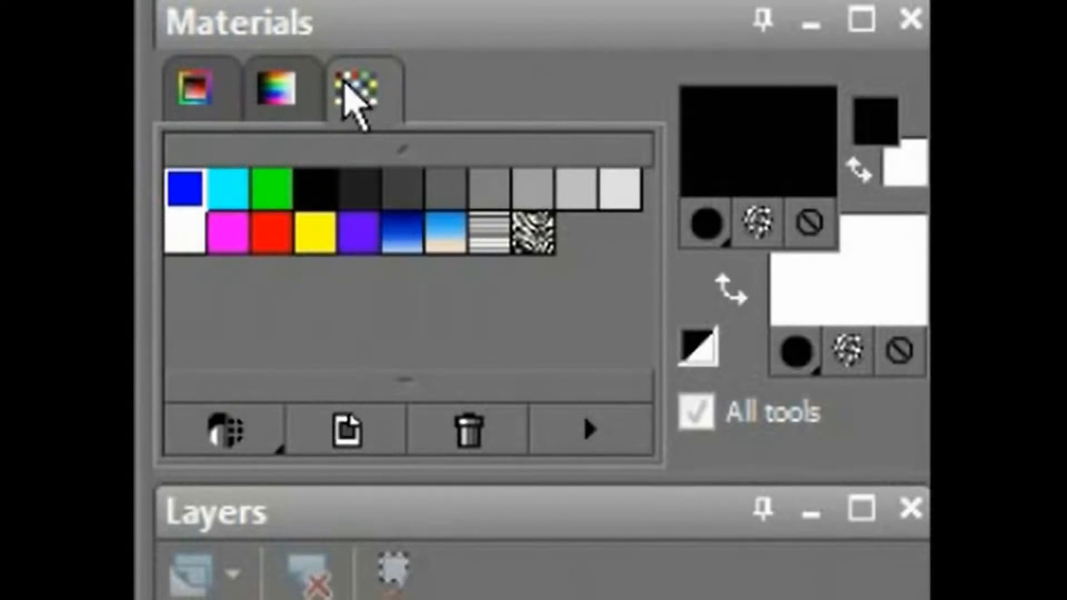
pyautogui.click(277, 88)
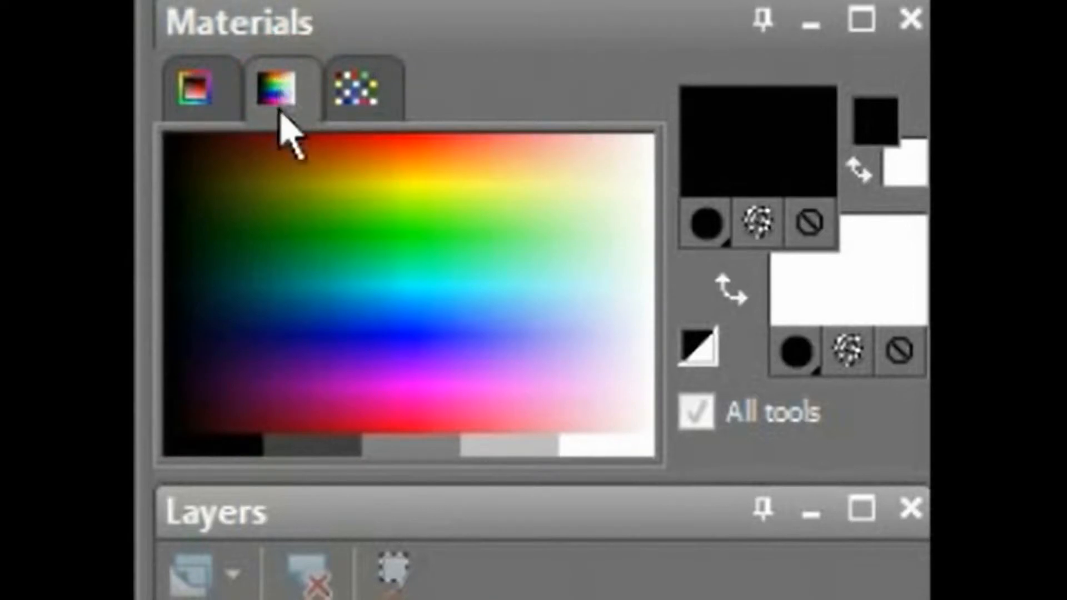
pyautogui.click(193, 89)
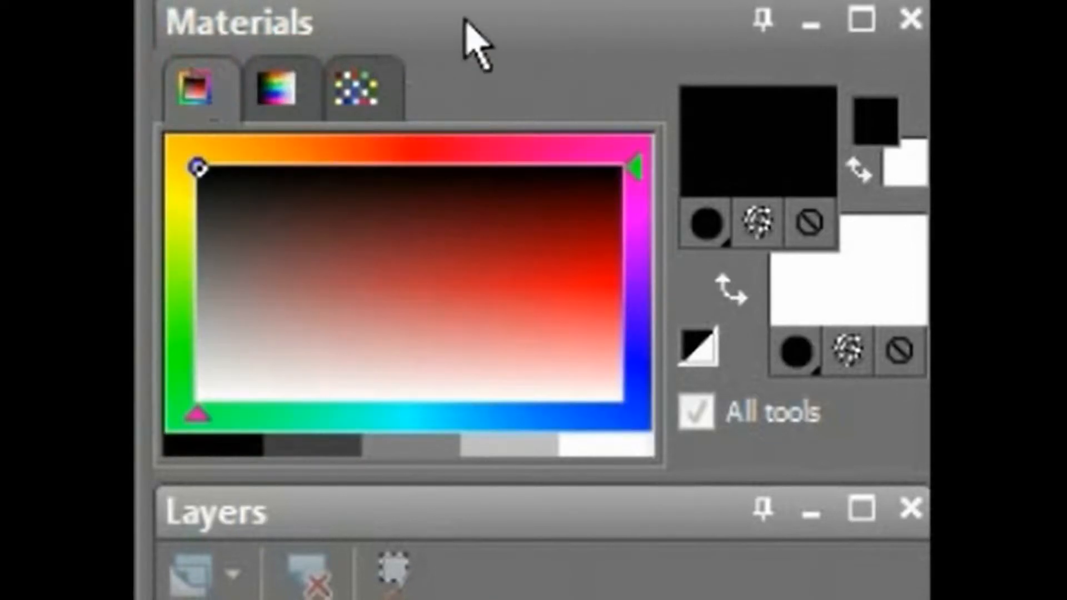
pyautogui.moveTo(422, 81)
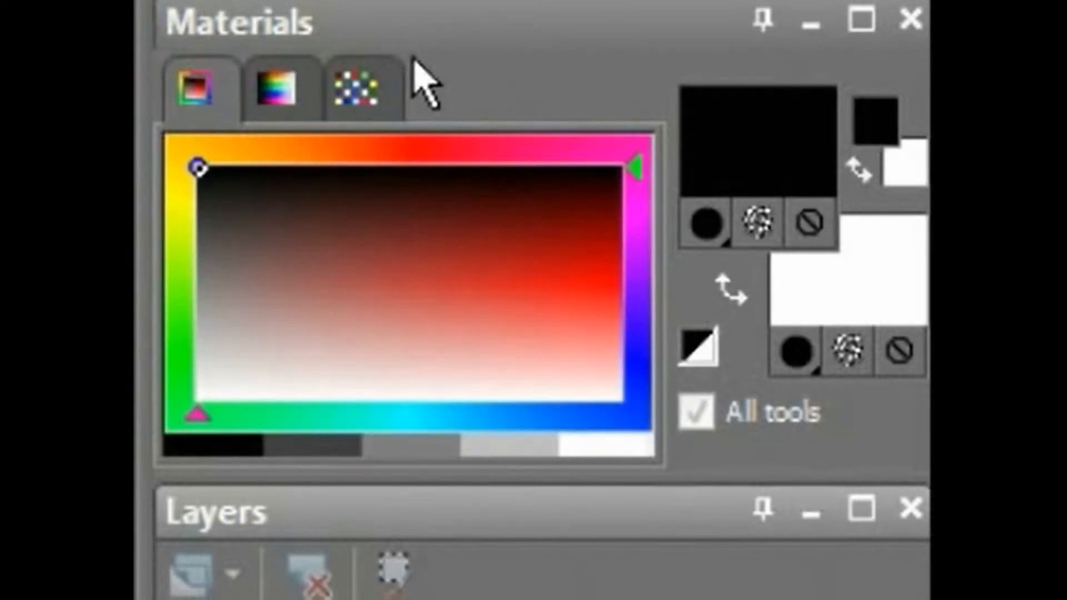
pyautogui.click(356, 89)
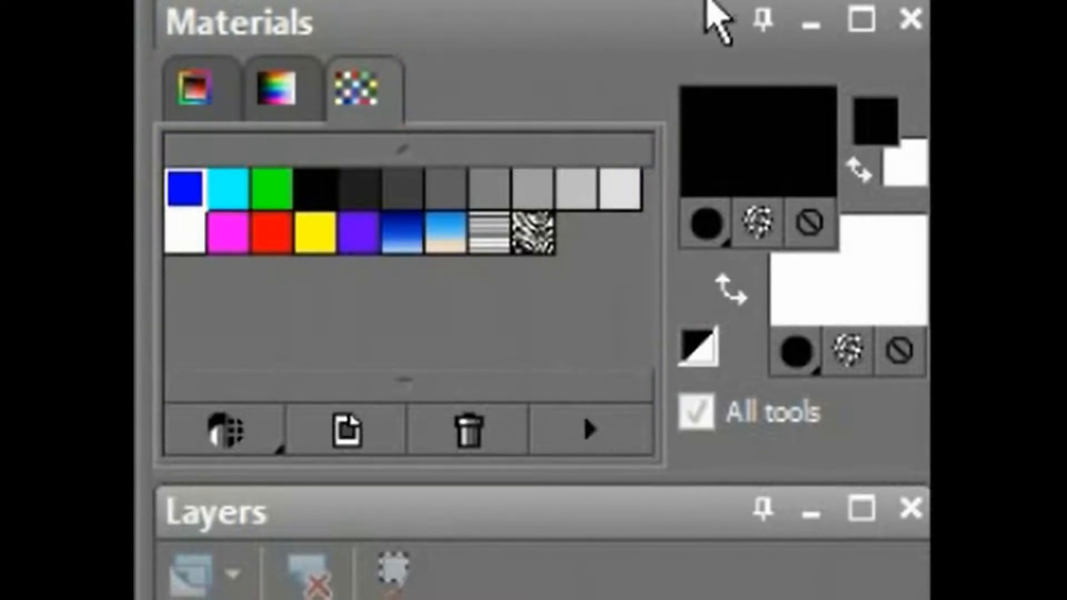
pyautogui.moveTo(713, 328)
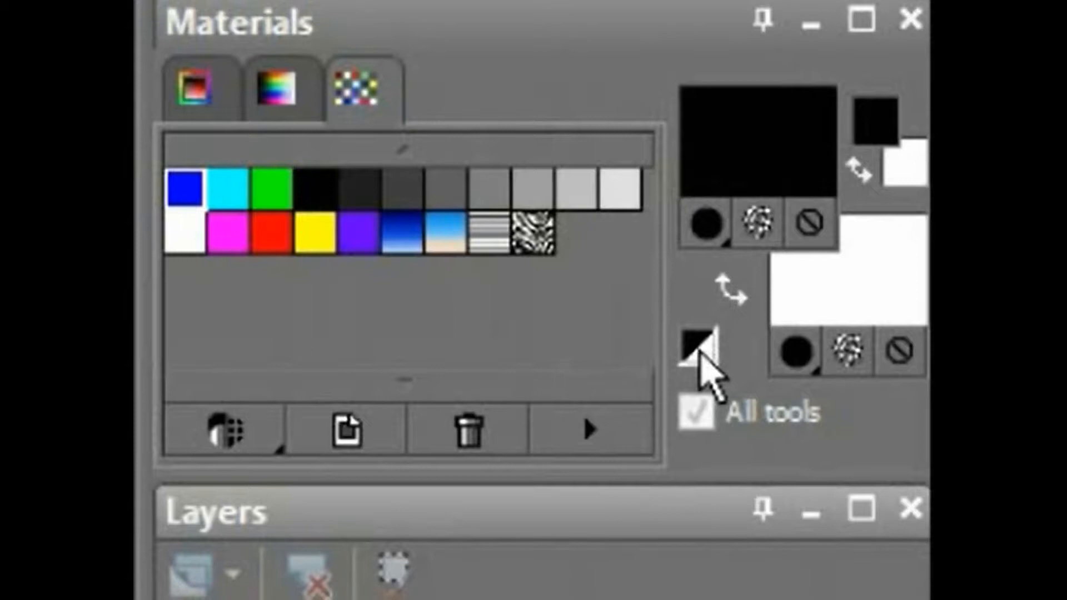
pyautogui.moveTo(705, 358)
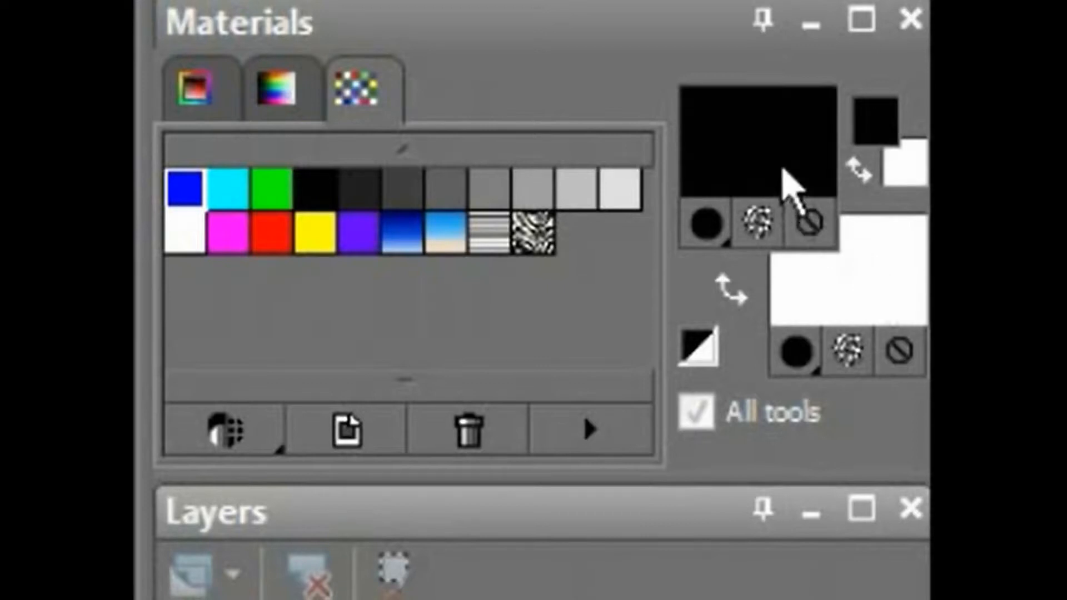
pyautogui.moveTo(835, 287)
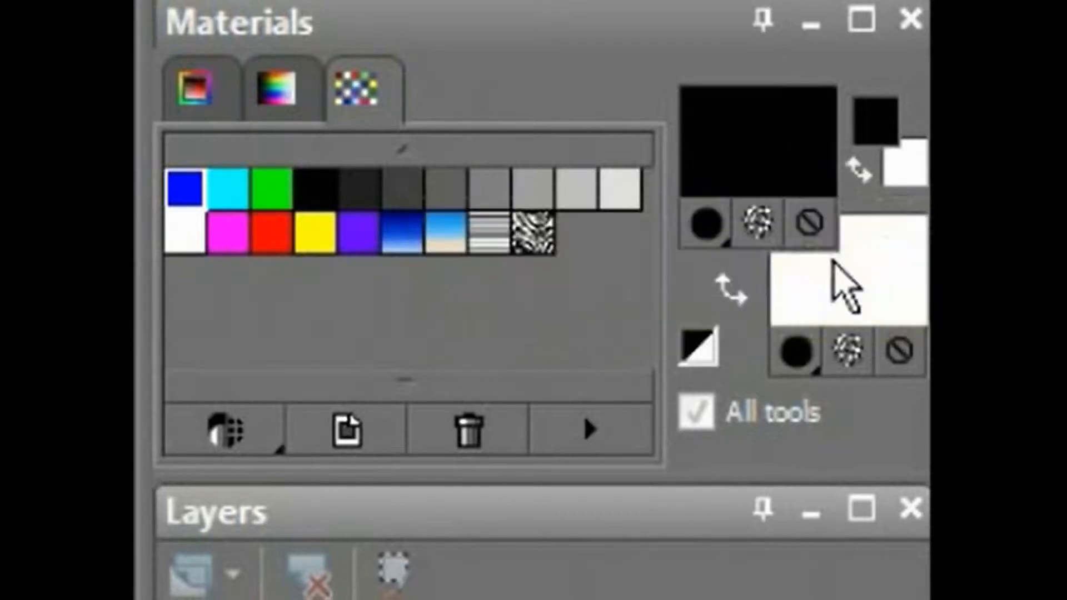
pyautogui.moveTo(815, 307)
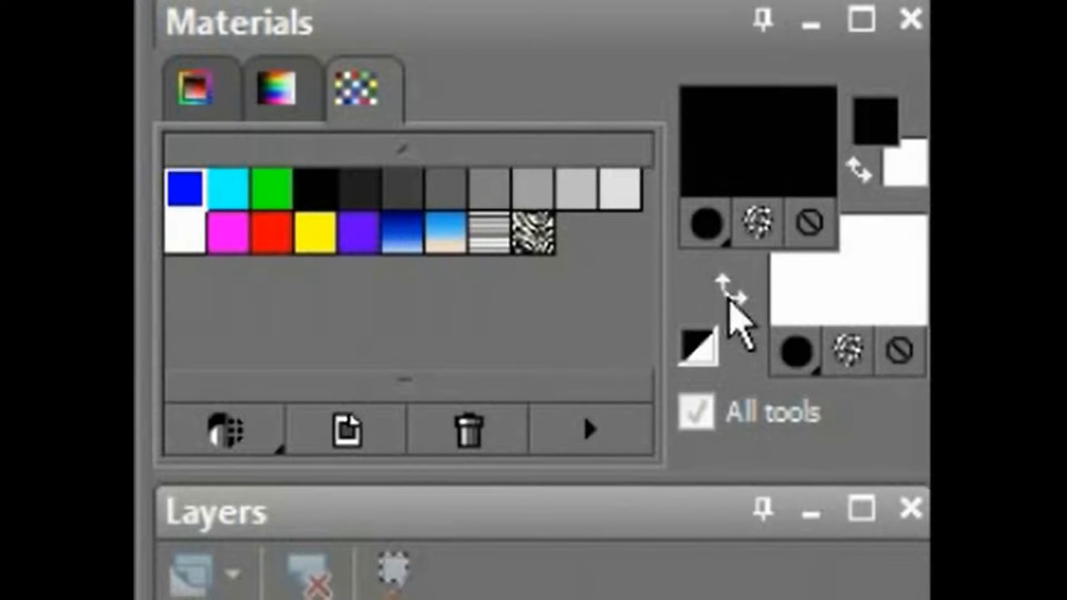
pyautogui.moveTo(743, 342)
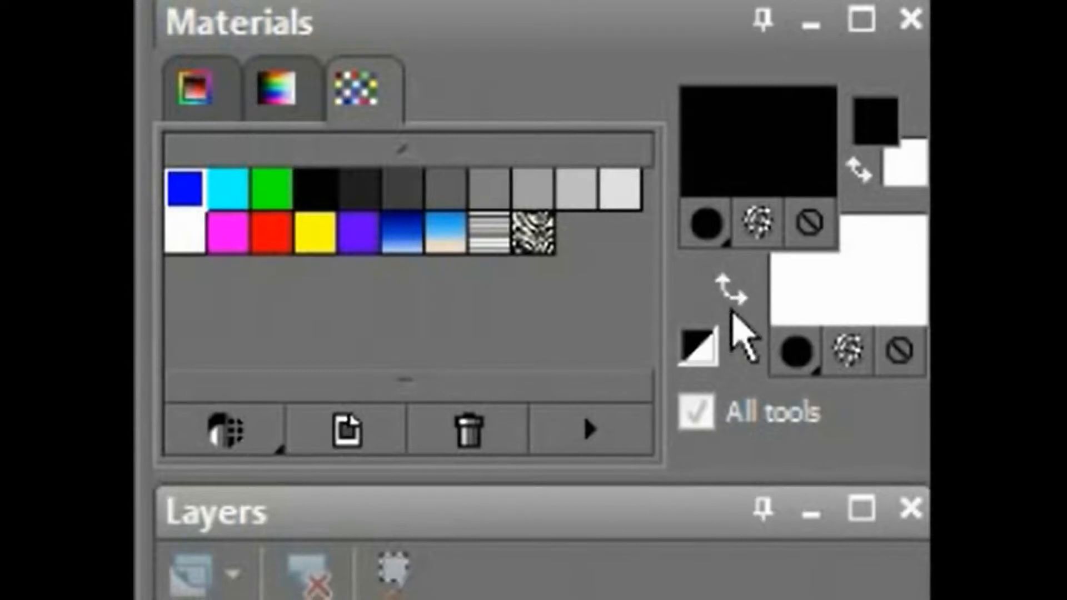
pyautogui.moveTo(738, 331)
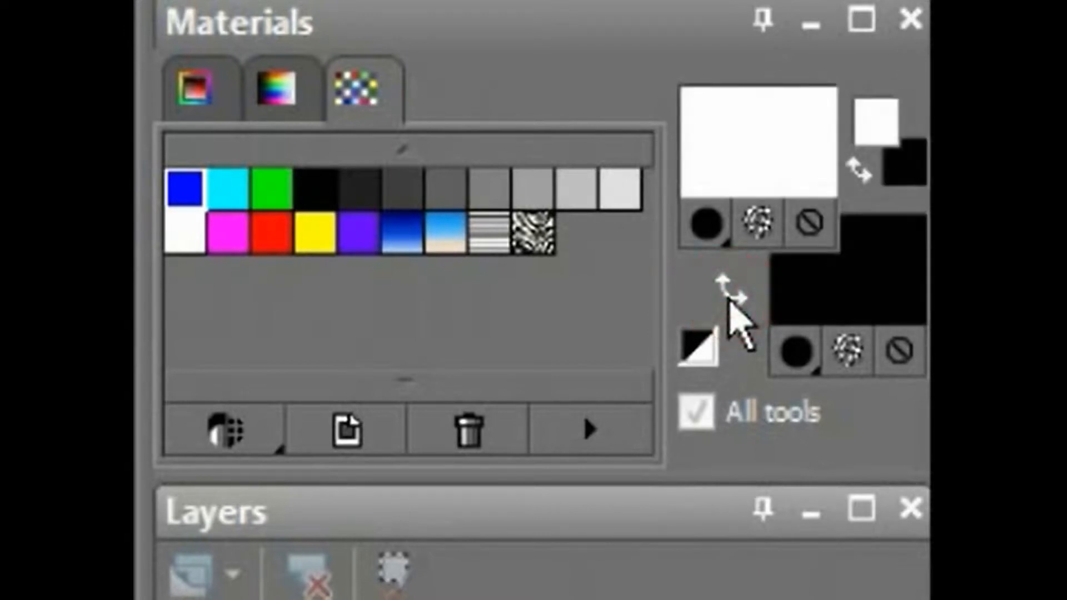
pyautogui.click(730, 296)
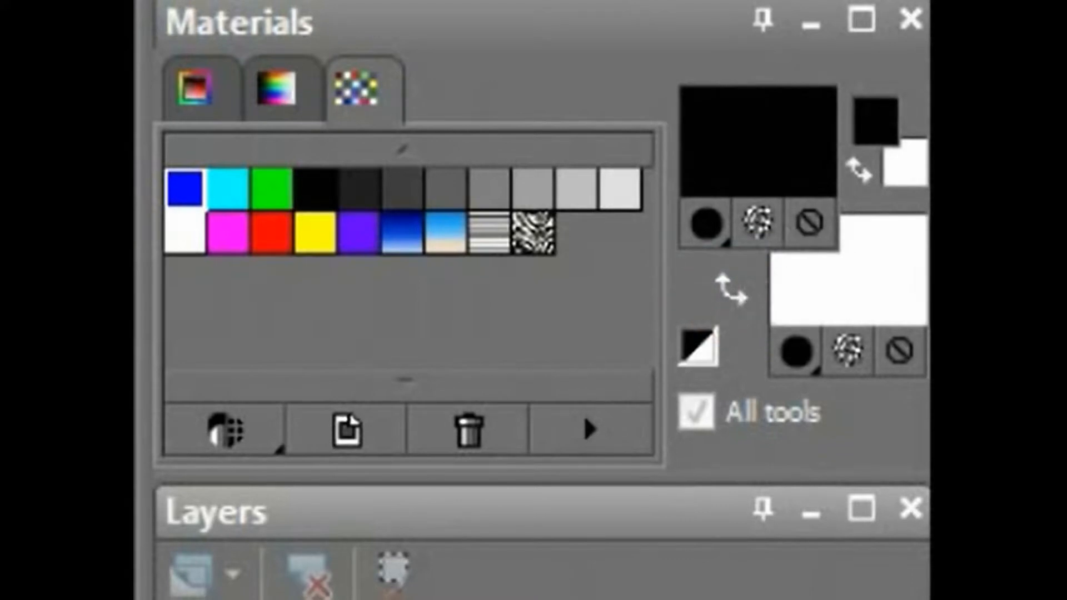
pyautogui.moveTo(875, 186)
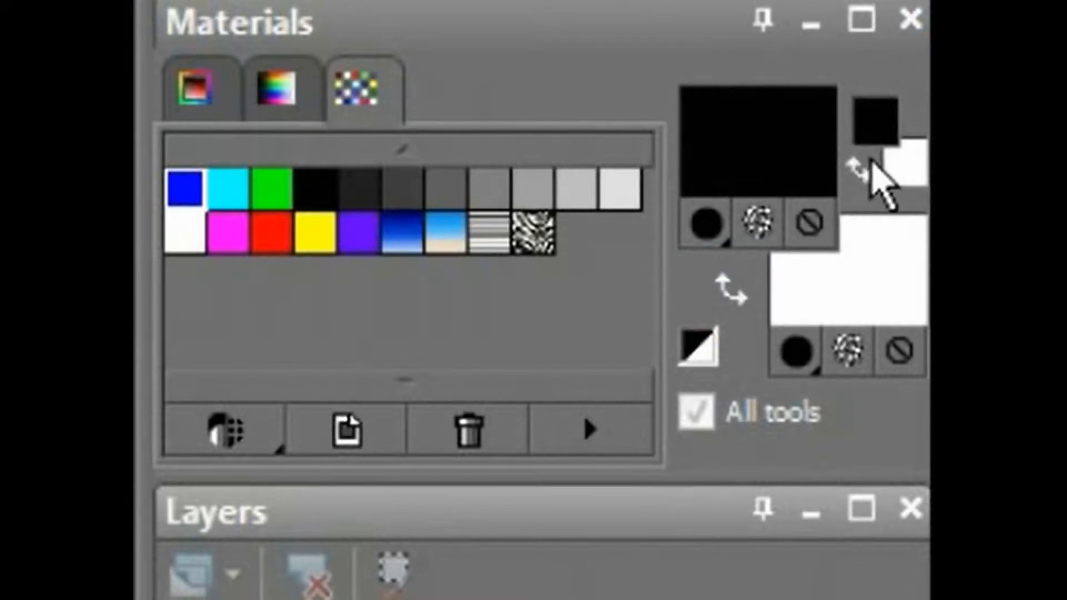
pyautogui.moveTo(882, 265)
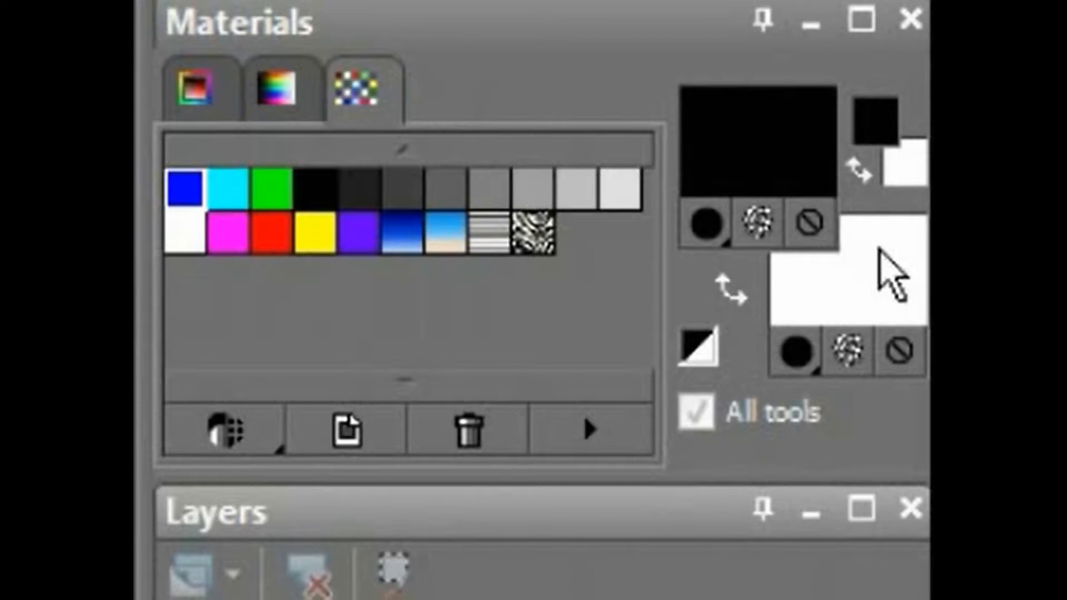
pyautogui.click(859, 166)
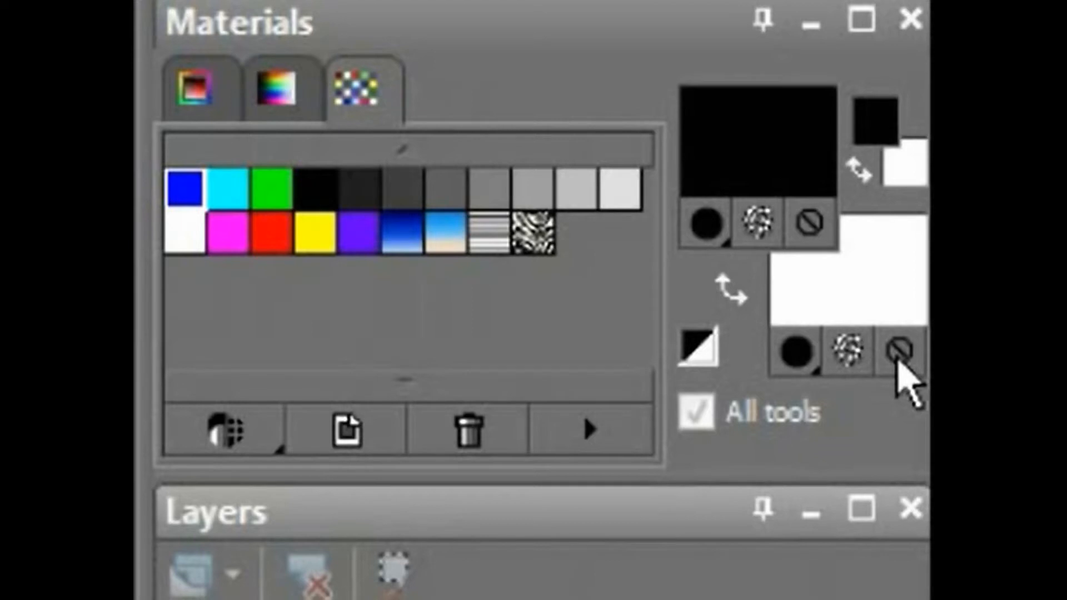
pyautogui.click(900, 354)
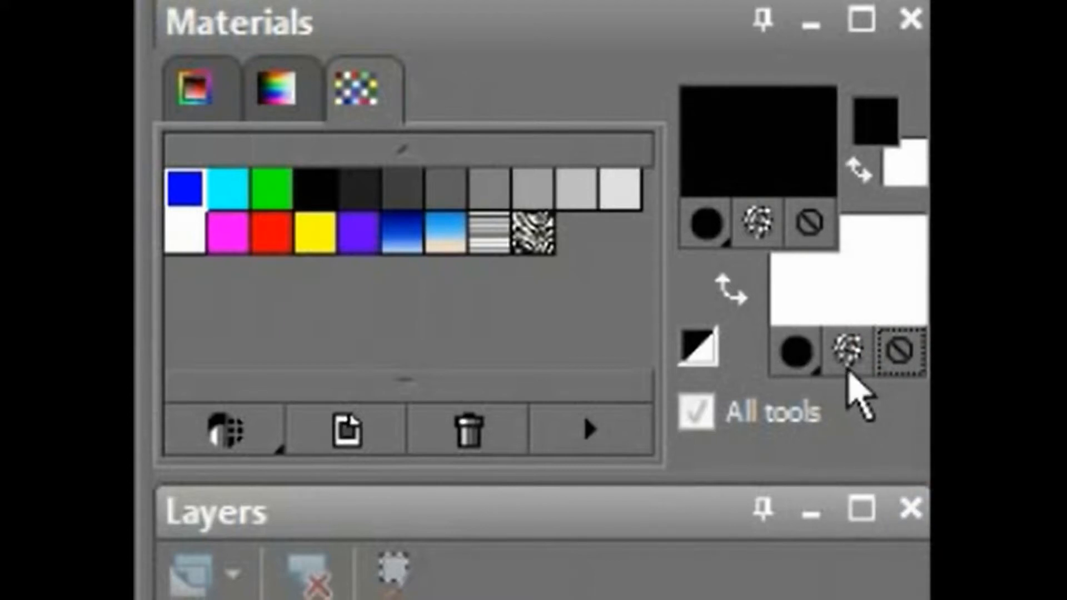
pyautogui.moveTo(795, 280)
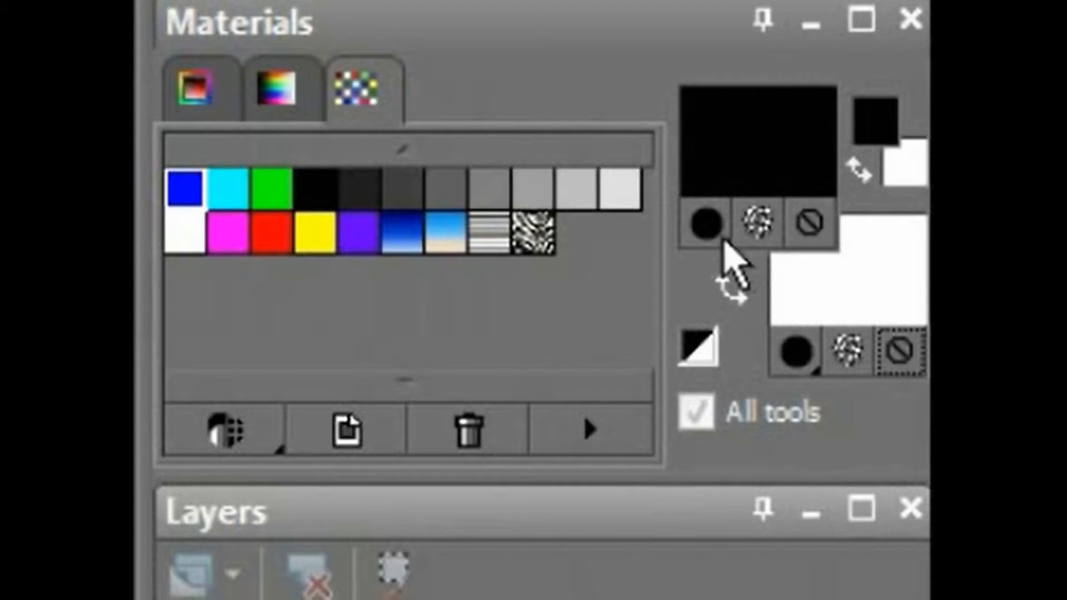
pyautogui.moveTo(730, 239)
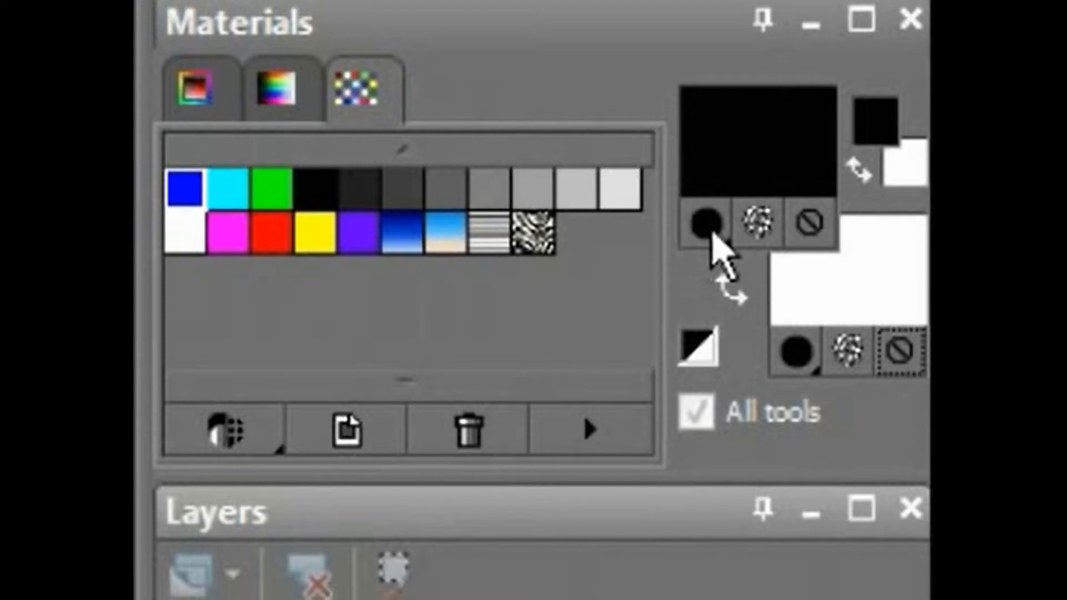
pyautogui.click(707, 222)
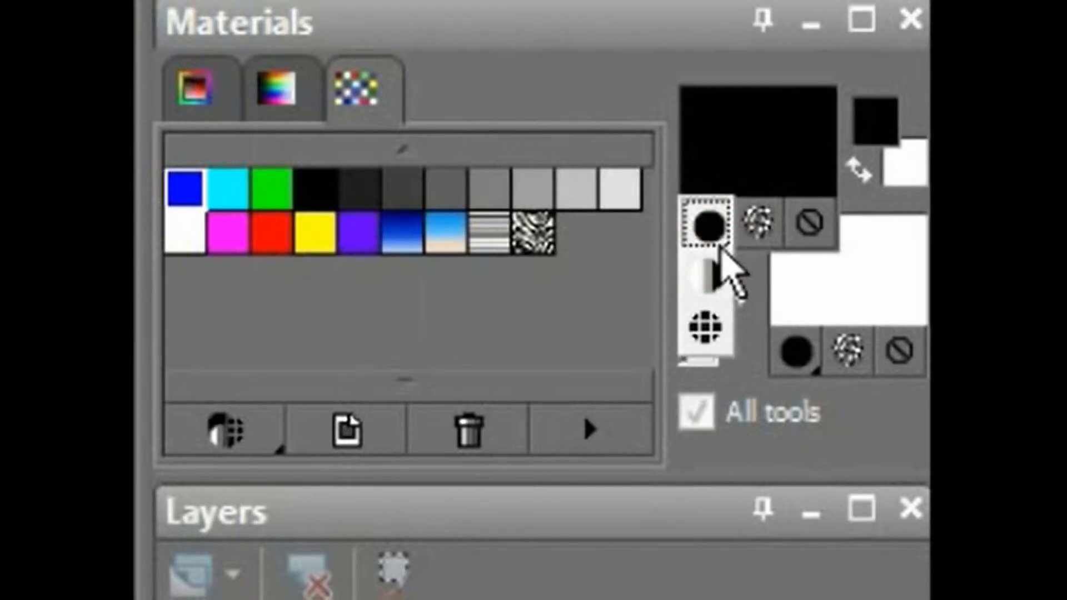
pyautogui.moveTo(717, 255)
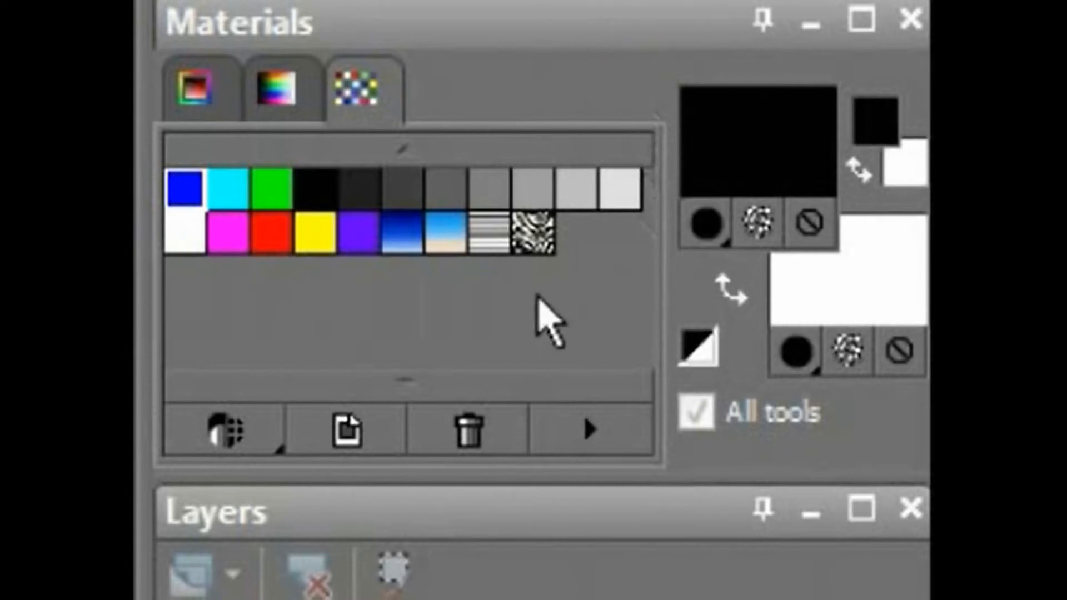
pyautogui.moveTo(587, 273)
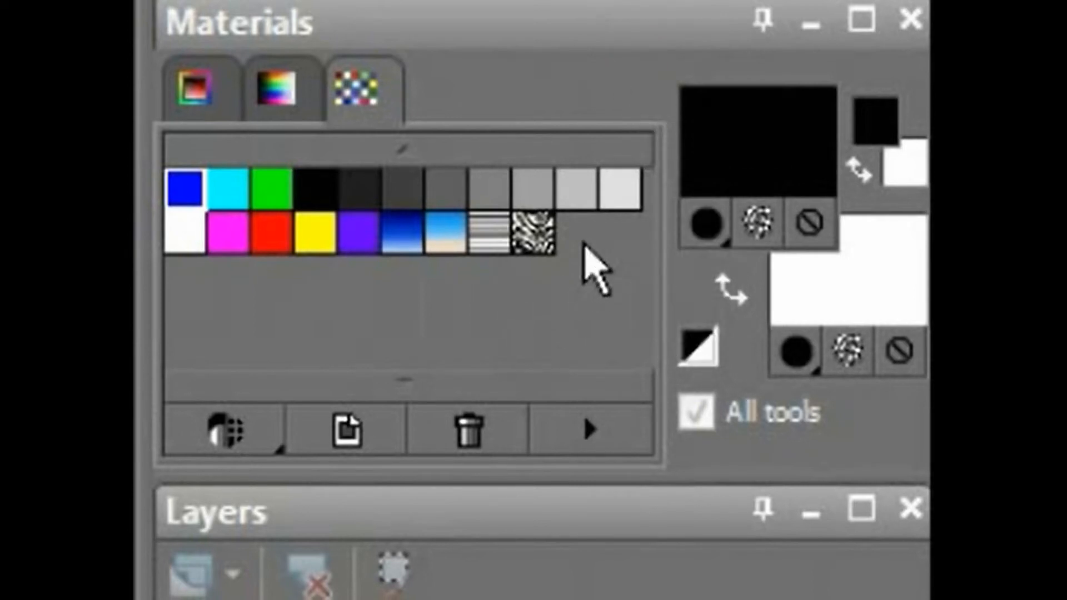
pyautogui.click(536, 237)
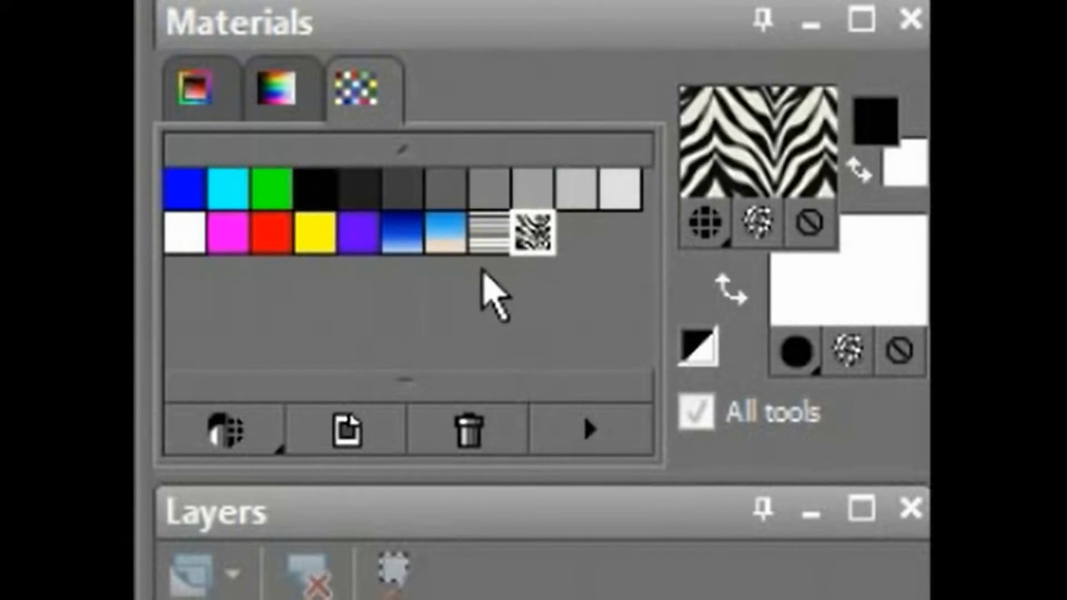
pyautogui.click(488, 236)
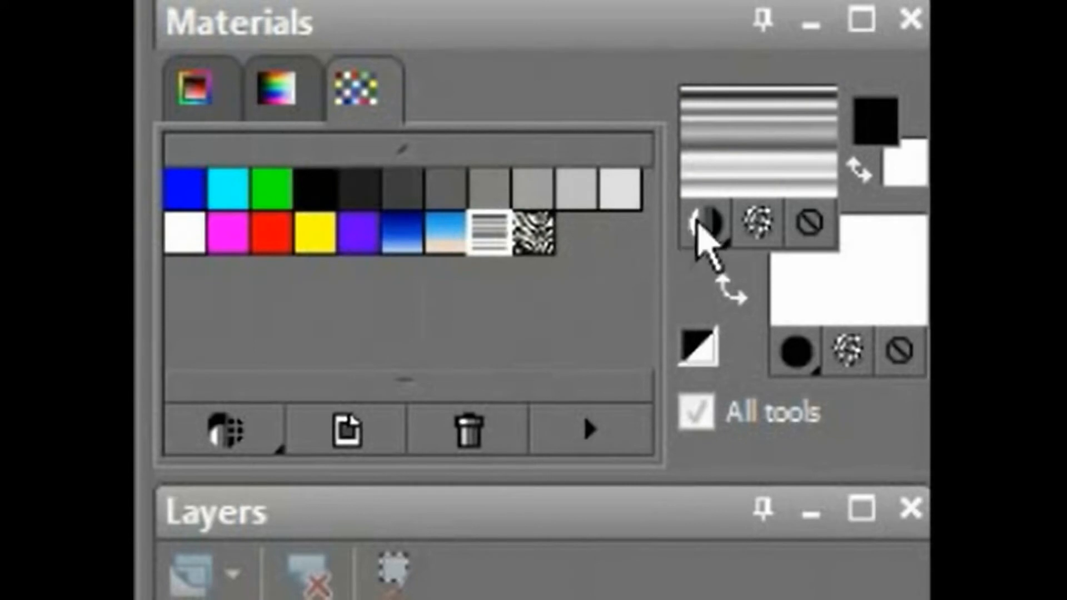
pyautogui.click(184, 192)
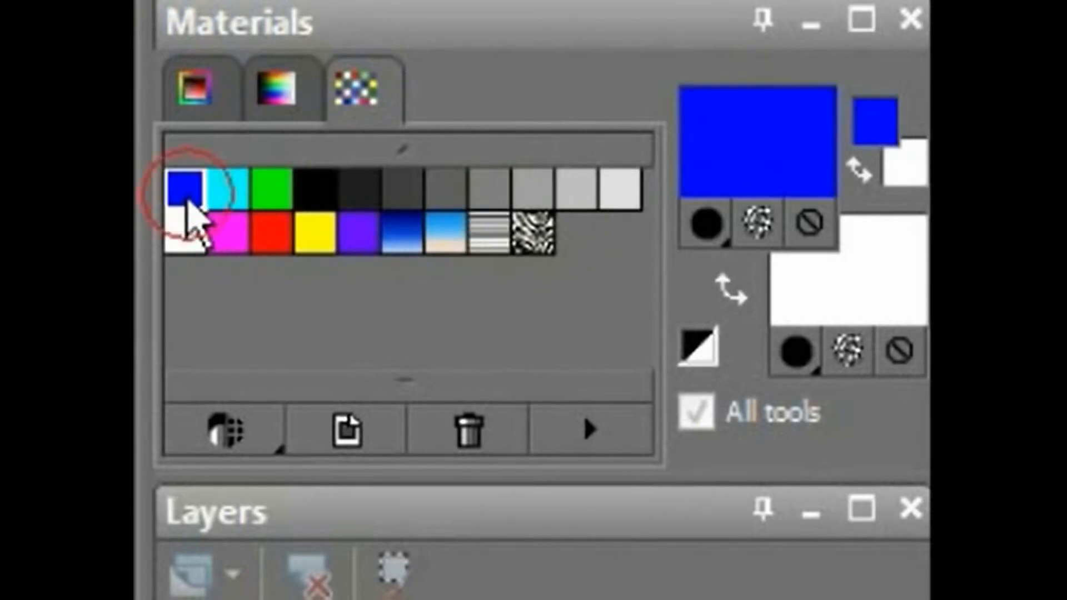
pyautogui.click(699, 348)
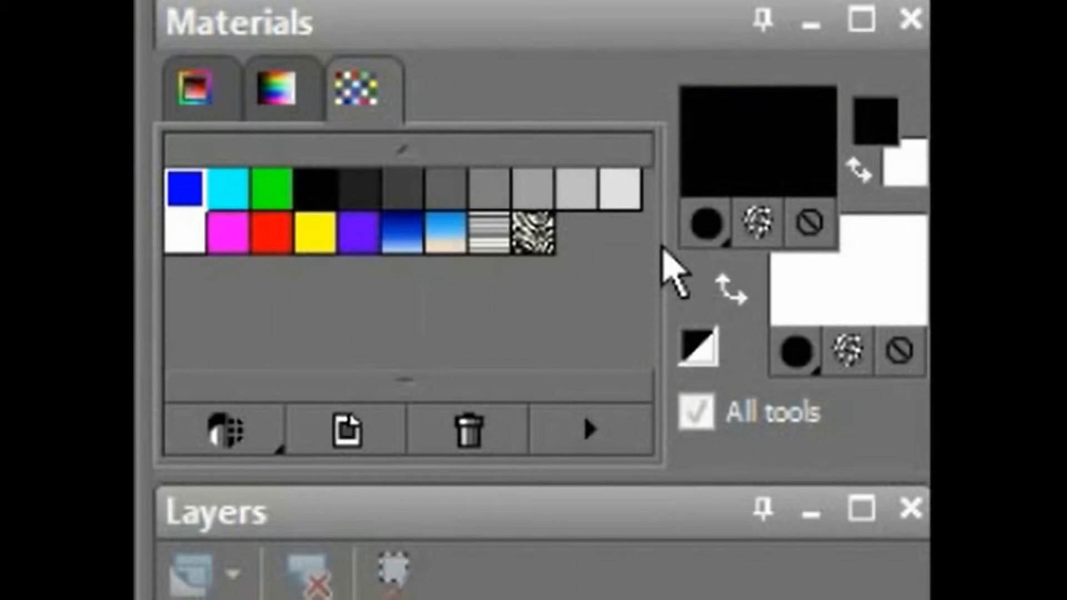
pyautogui.moveTo(752, 376)
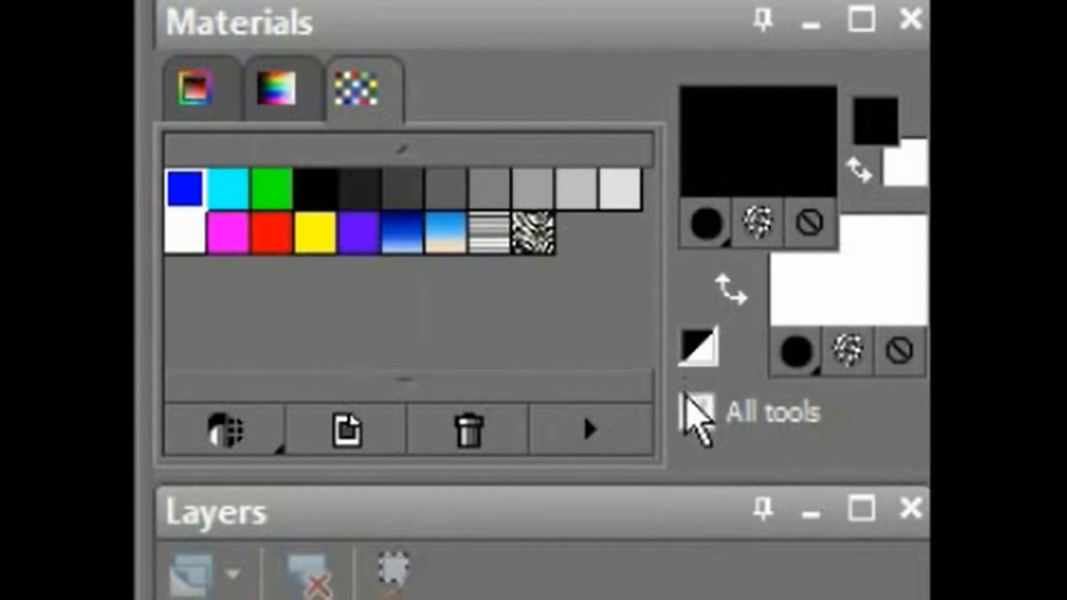
pyautogui.click(696, 413)
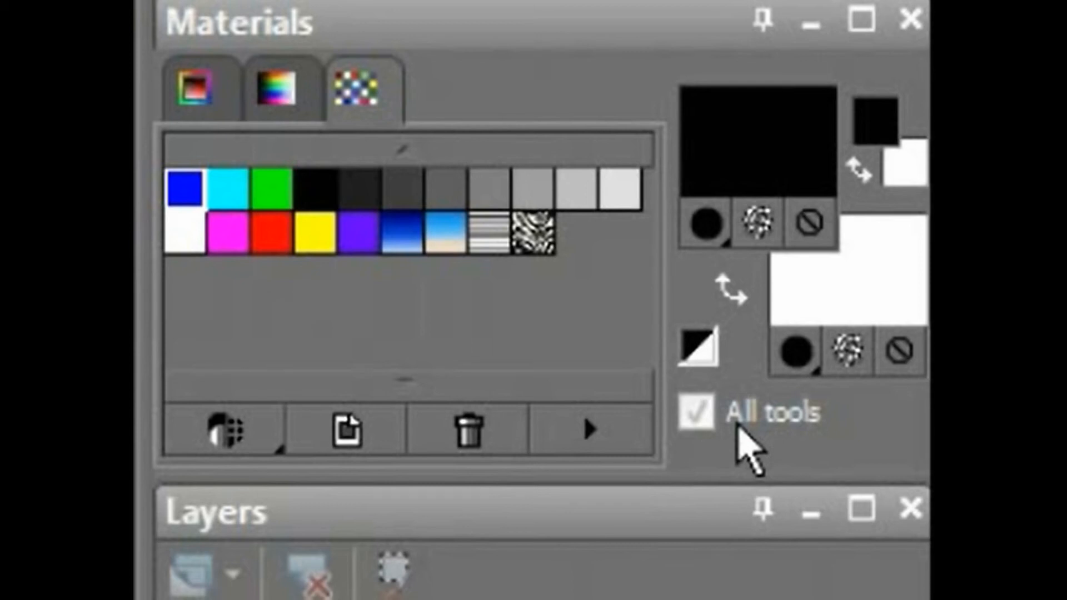
pyautogui.moveTo(680, 480)
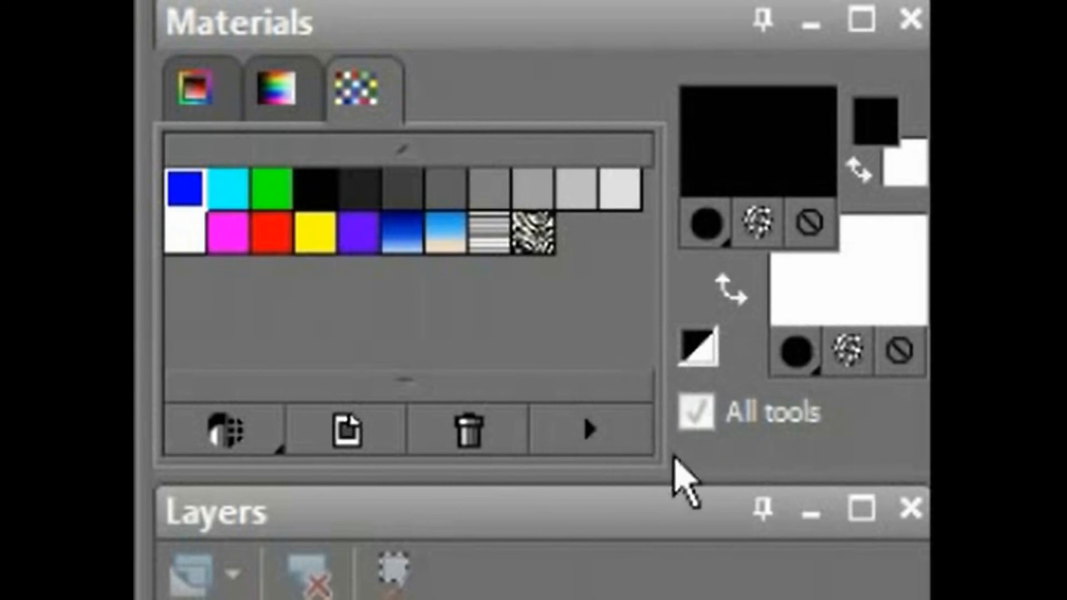
pyautogui.moveTo(781, 442)
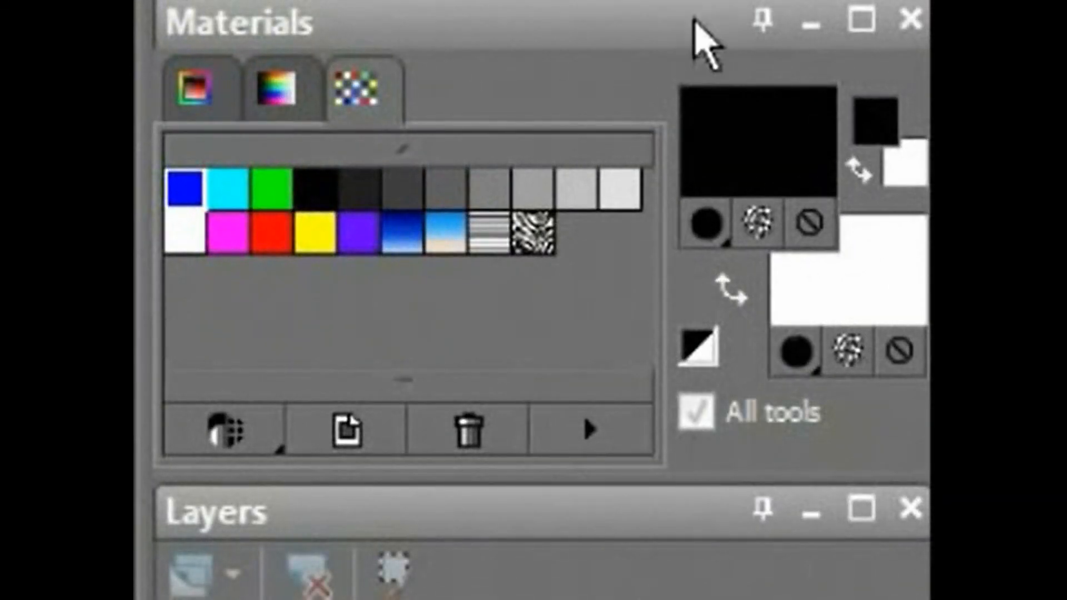
pyautogui.moveTo(819, 474)
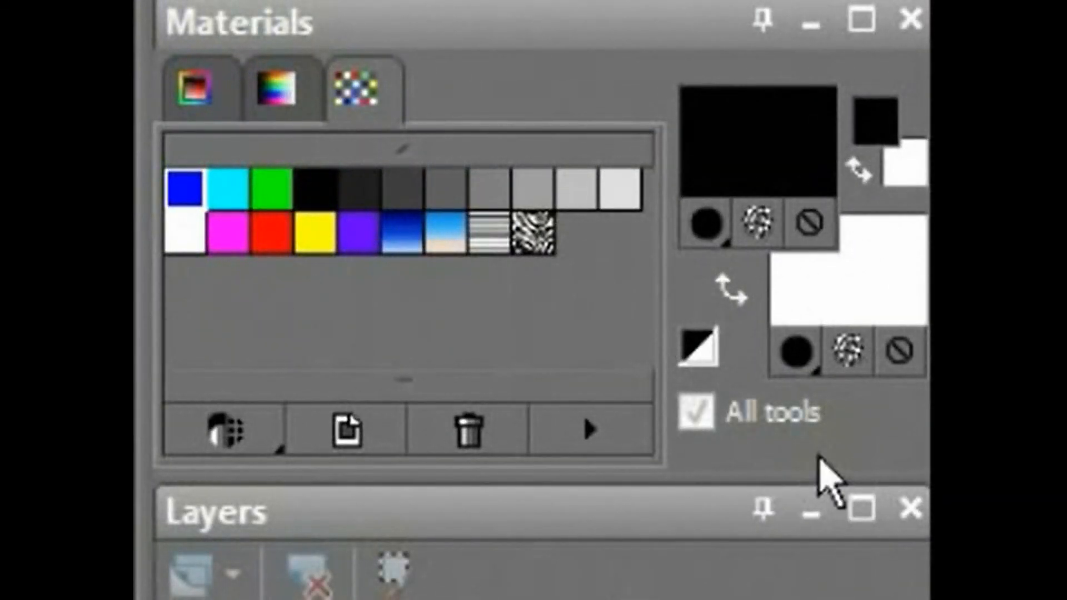
pyautogui.moveTo(426, 28)
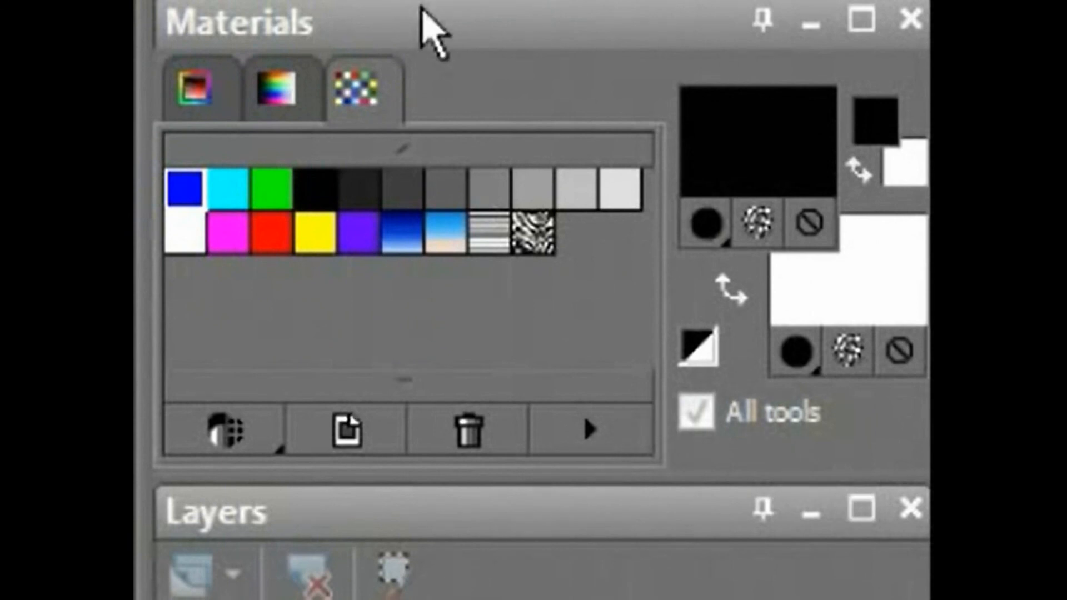